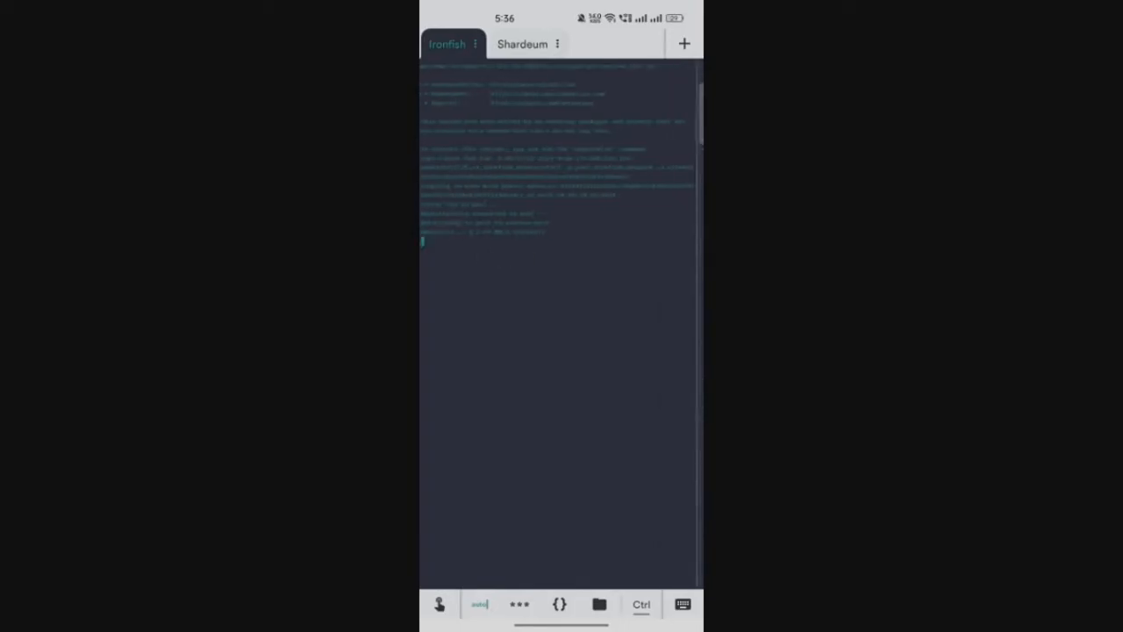
- Switch back and forth between the Shardeum and Ironfish terminal sessions
left_click(520, 44)
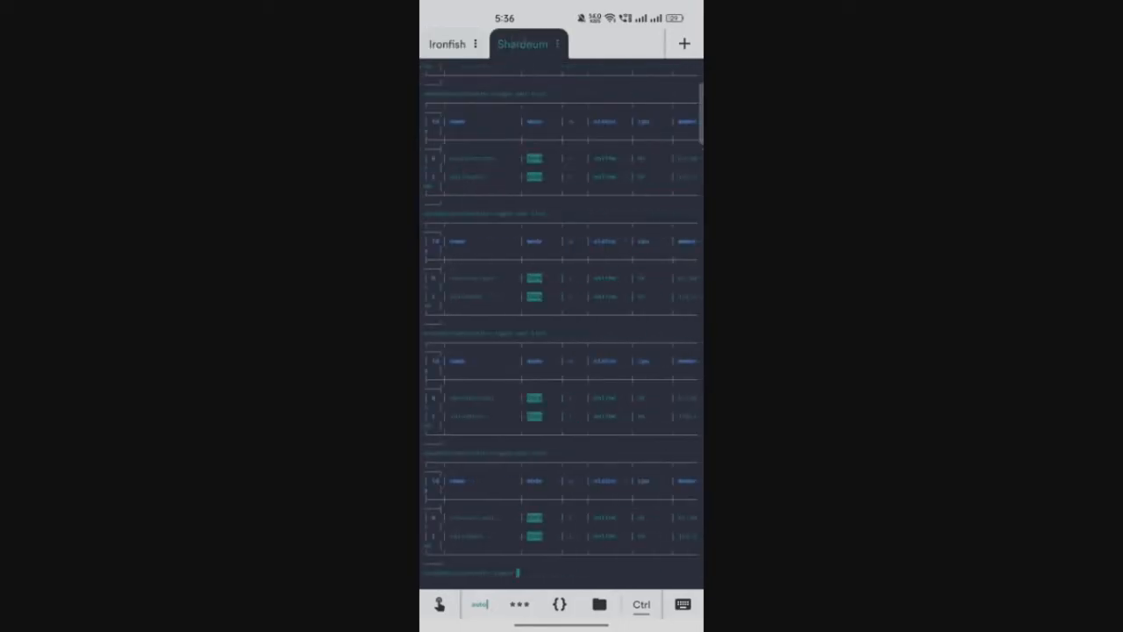
left_click(450, 45)
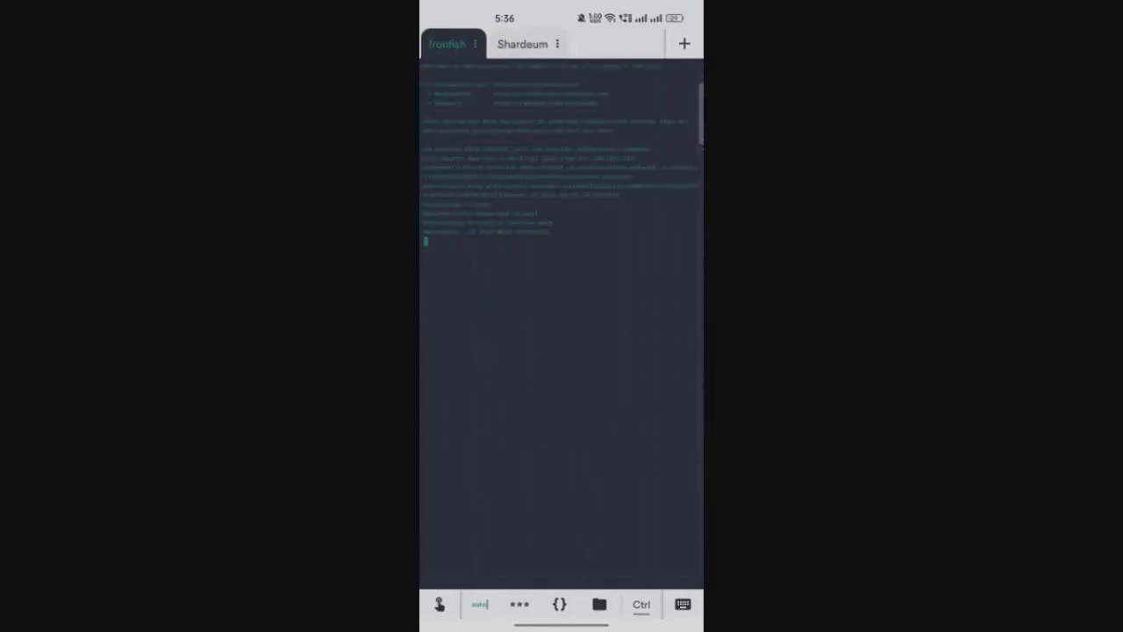
left_click(520, 44)
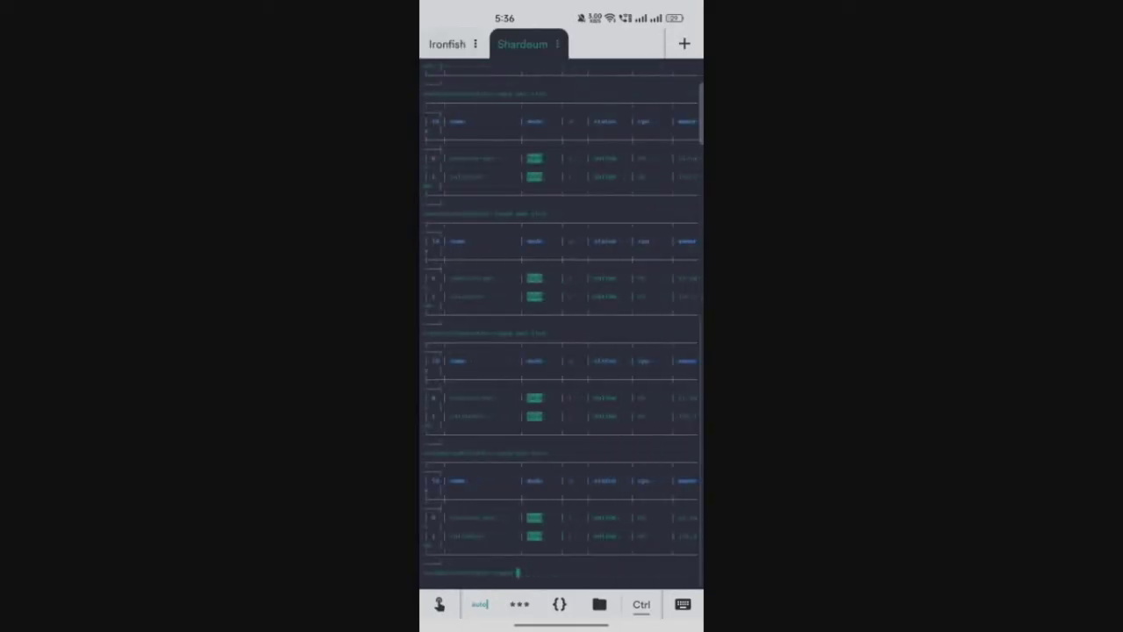
left_click(447, 44)
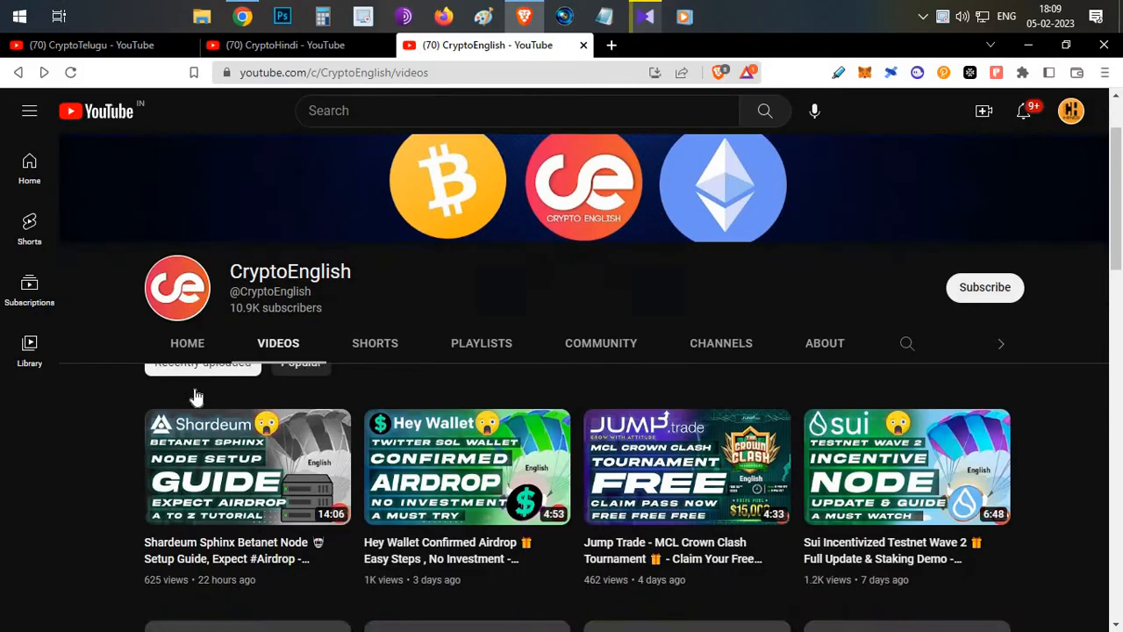
scroll("down", 3)
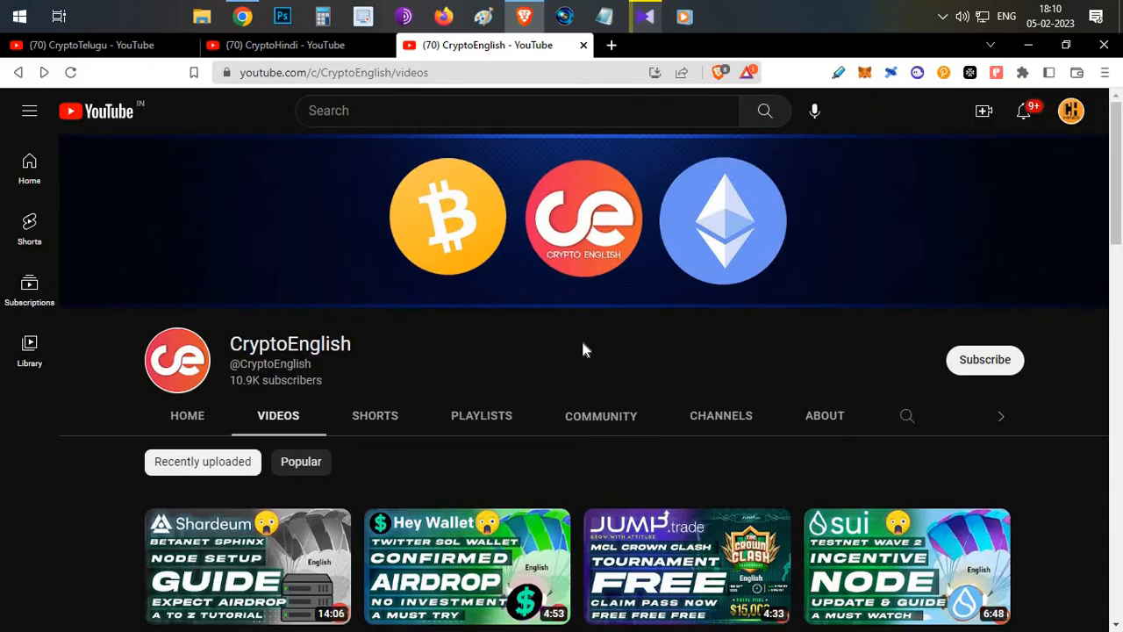
mouse_move(670, 358)
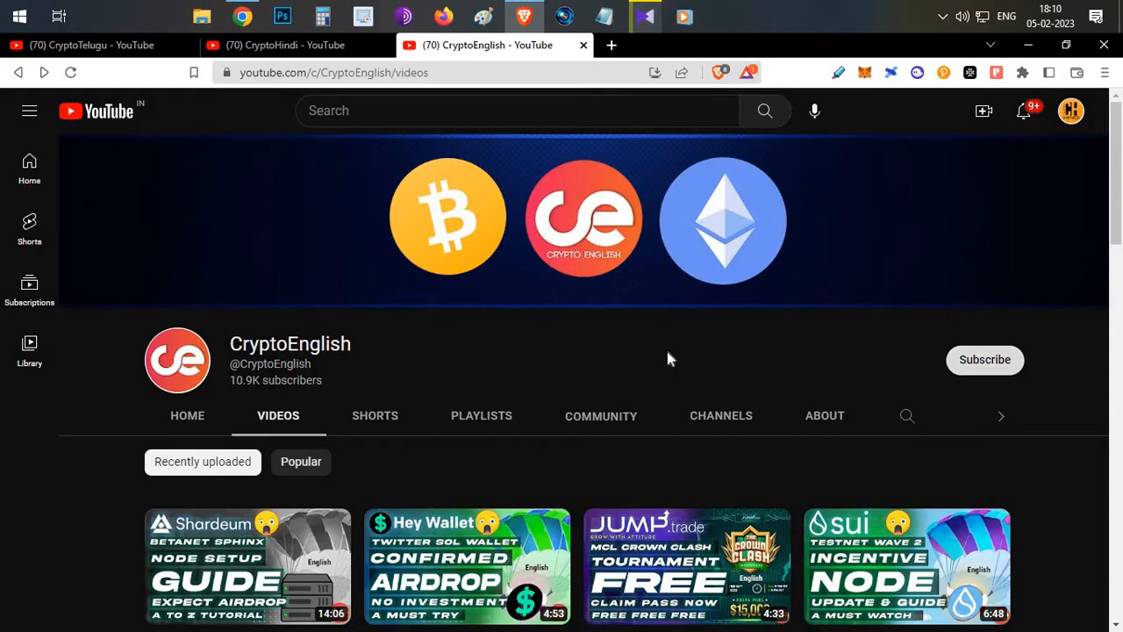
mouse_move(591, 344)
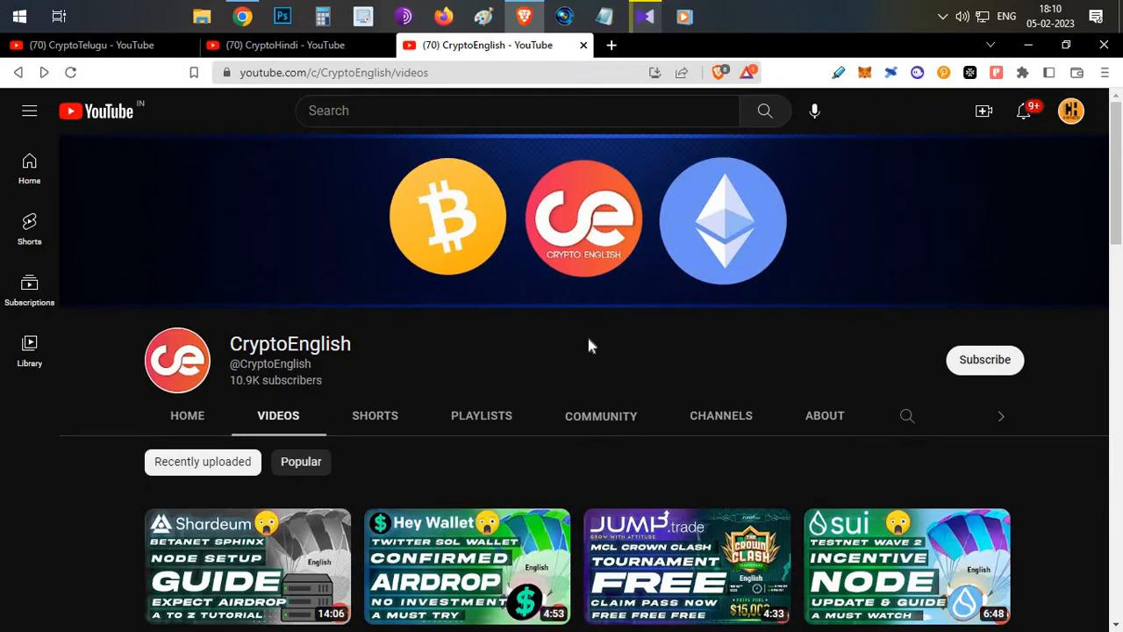
scroll("down", 3)
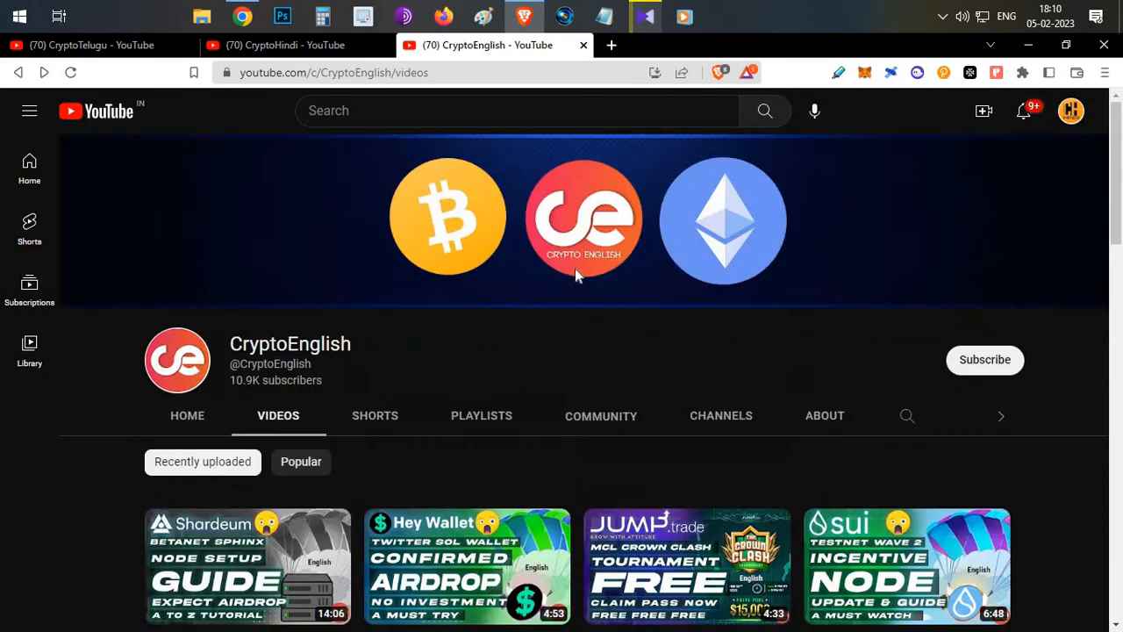
scroll("down", 3)
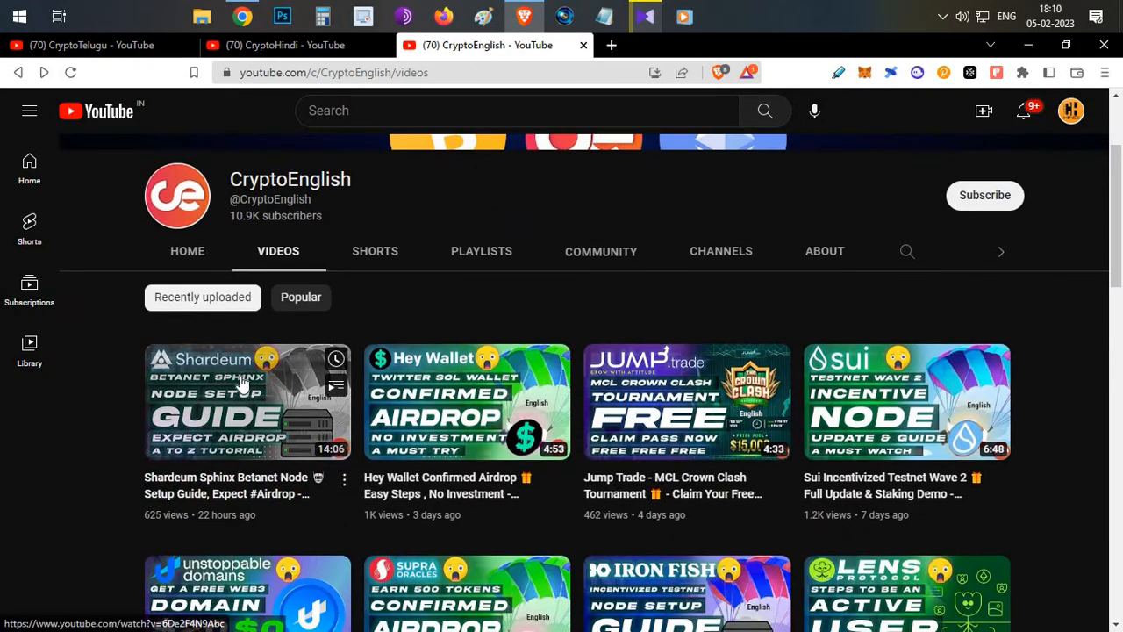
mouse_move(254, 424)
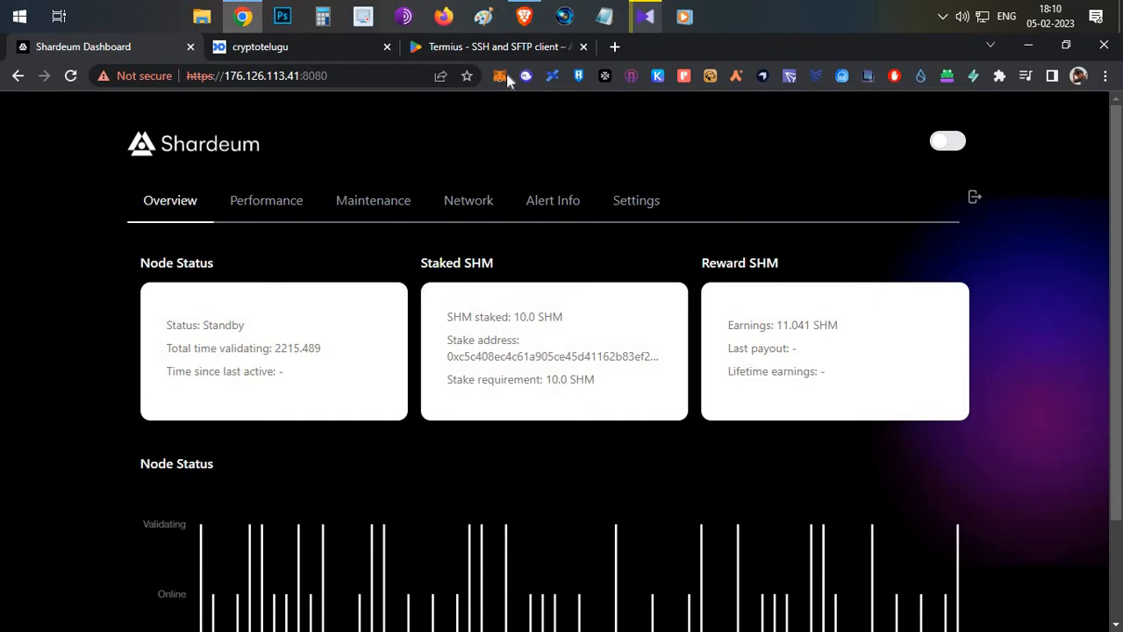
- Bring up the 'Termius - SSH and SFTP client' Google Play listing tab
left_click(495, 47)
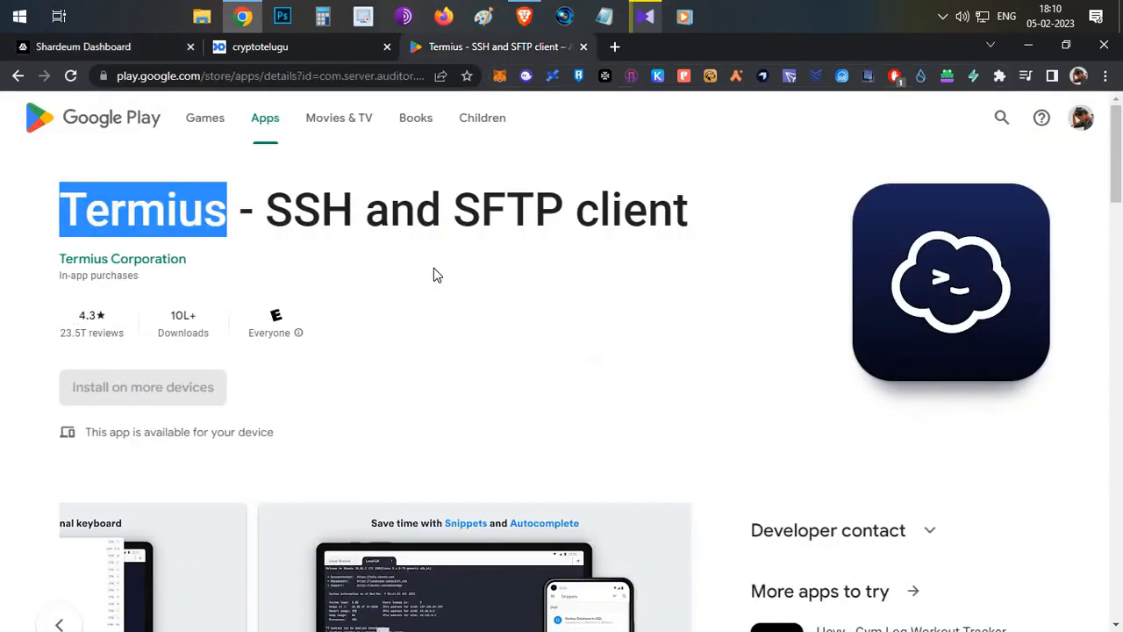
mouse_move(477, 283)
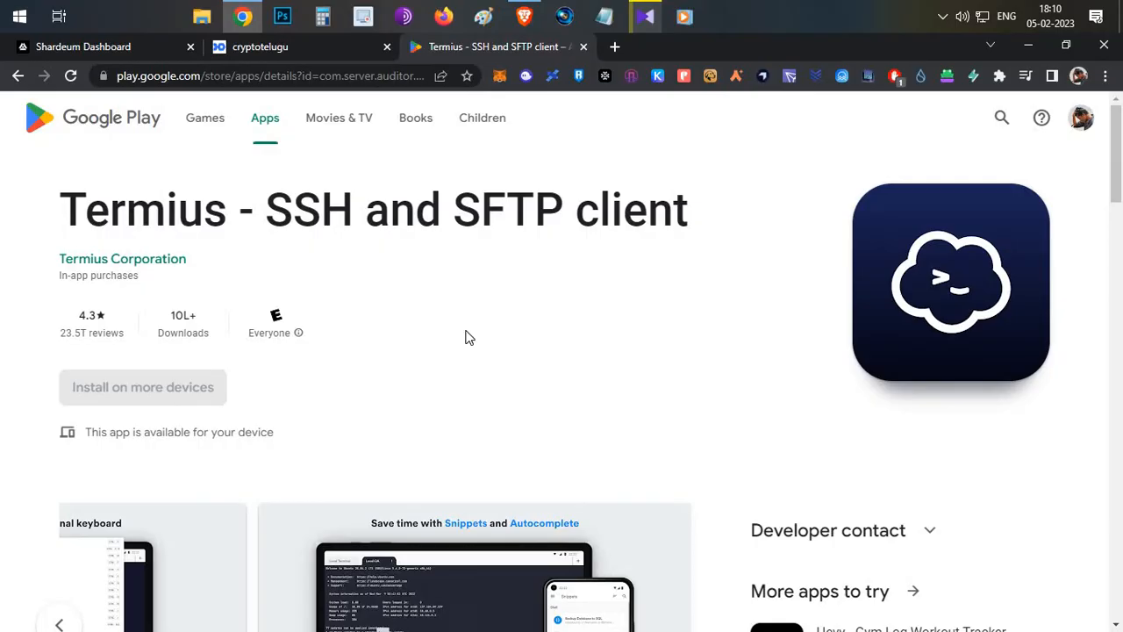
mouse_move(518, 309)
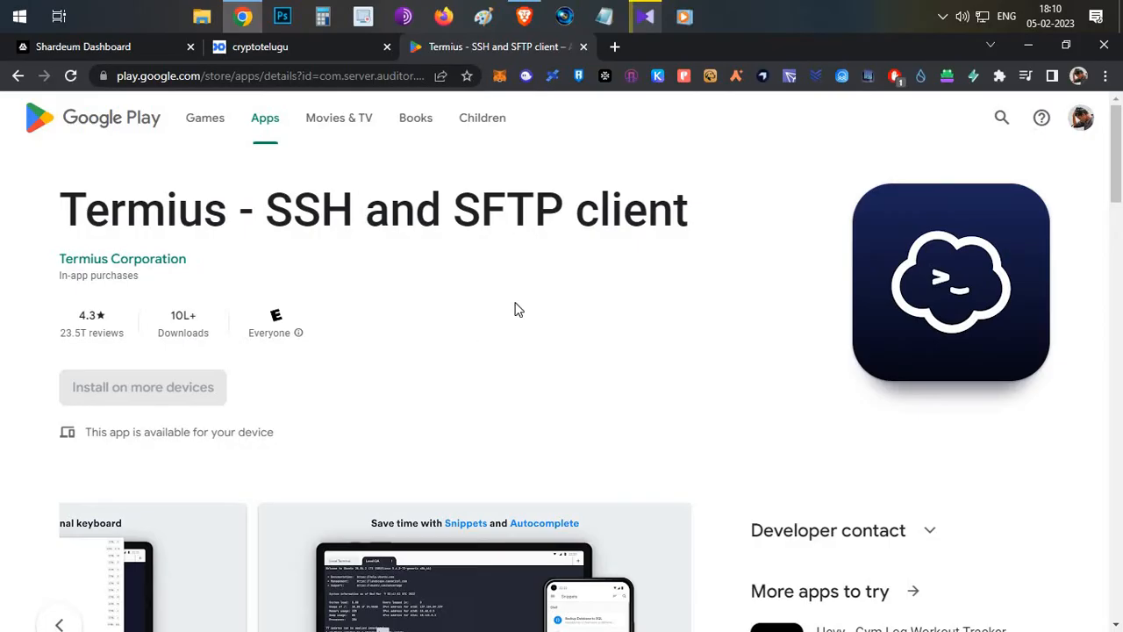
mouse_move(638, 49)
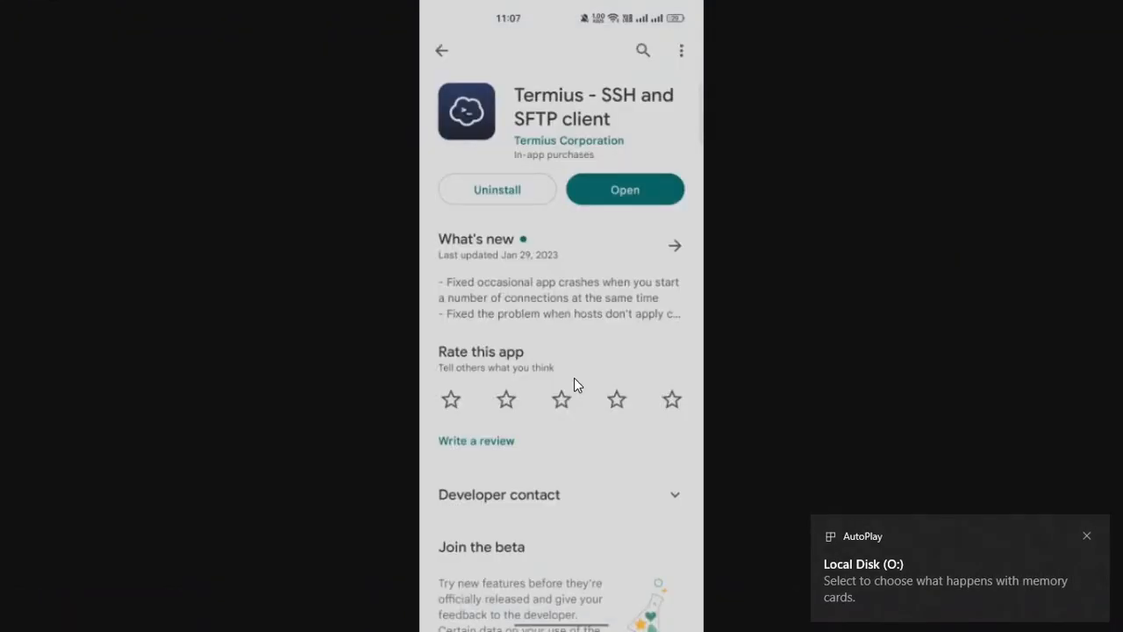
mouse_move(826, 261)
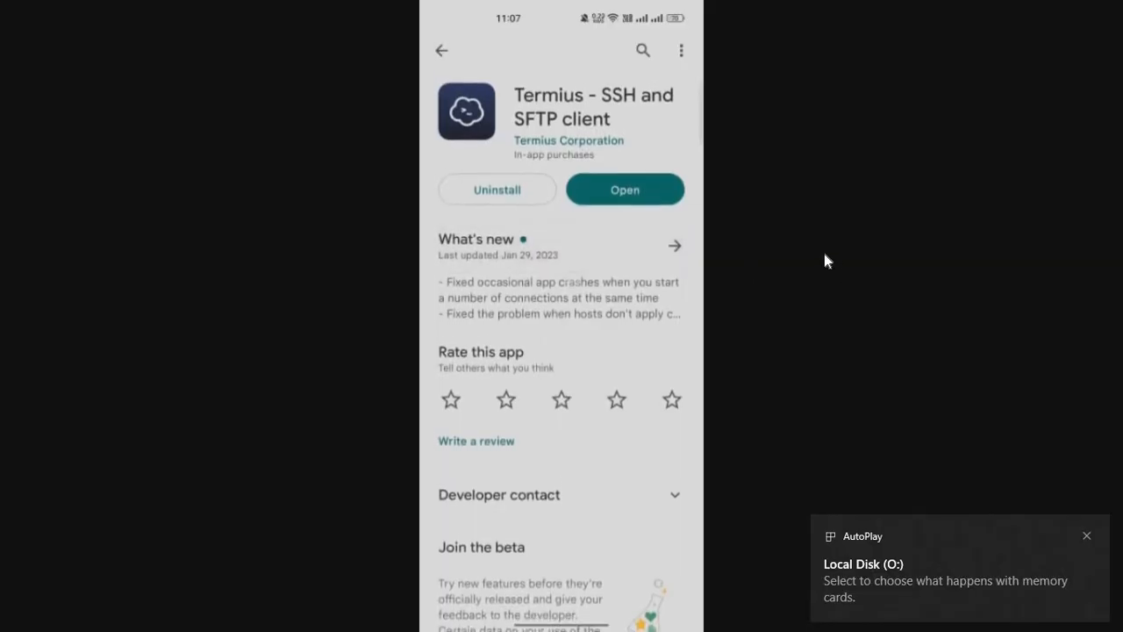
- Launch the installed Termius and bring up the add-host options on the empty Hosts screen
left_click(624, 189)
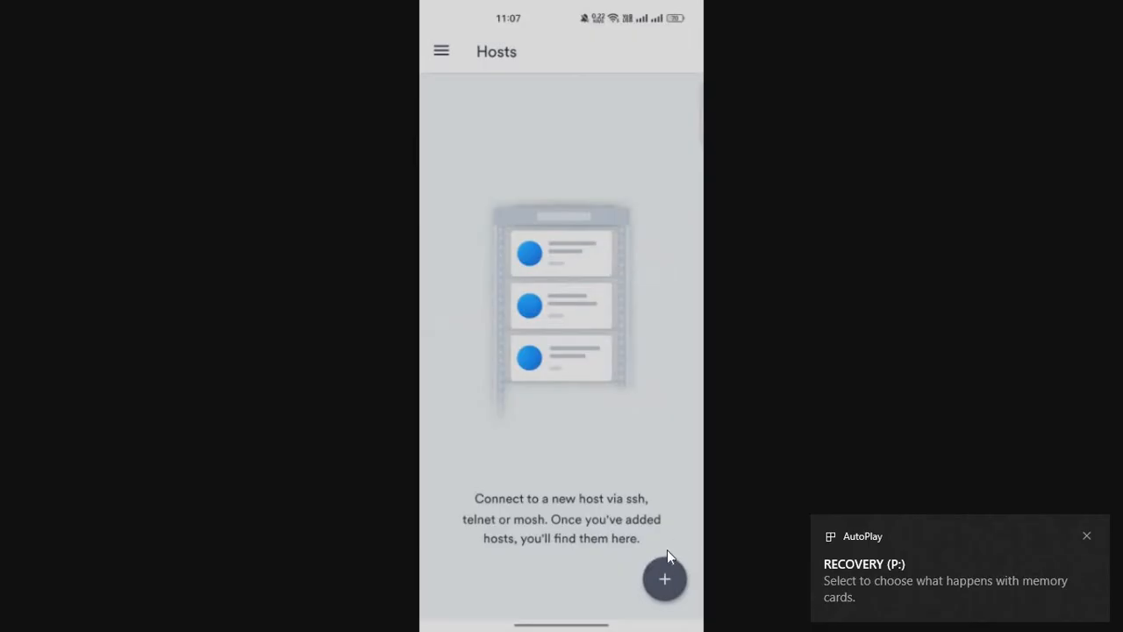
left_click(664, 578)
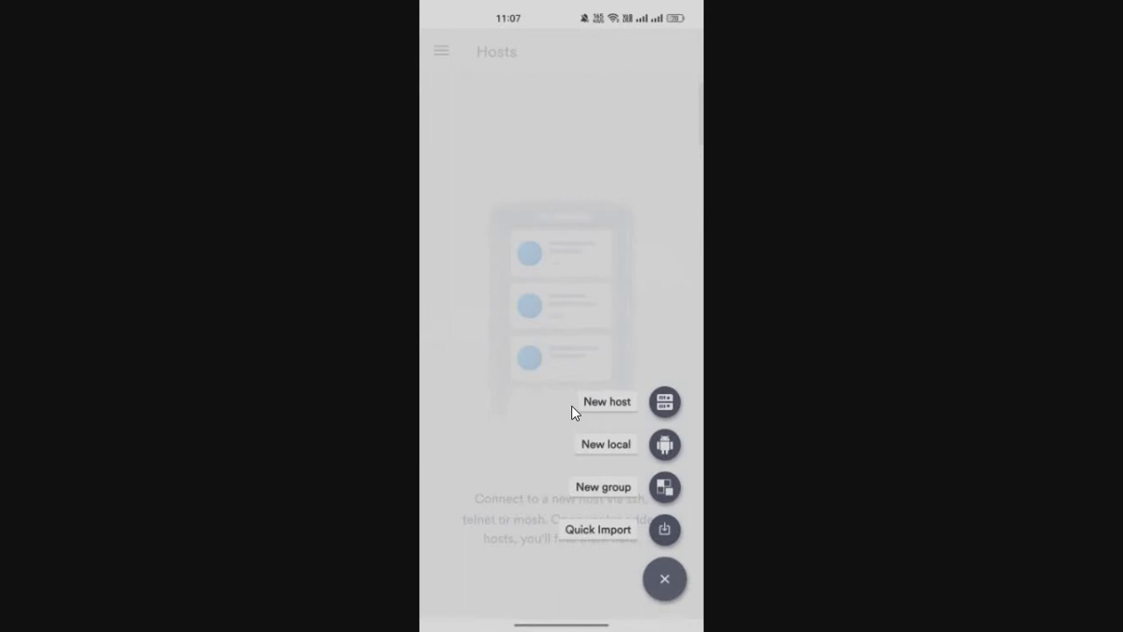
mouse_move(664, 379)
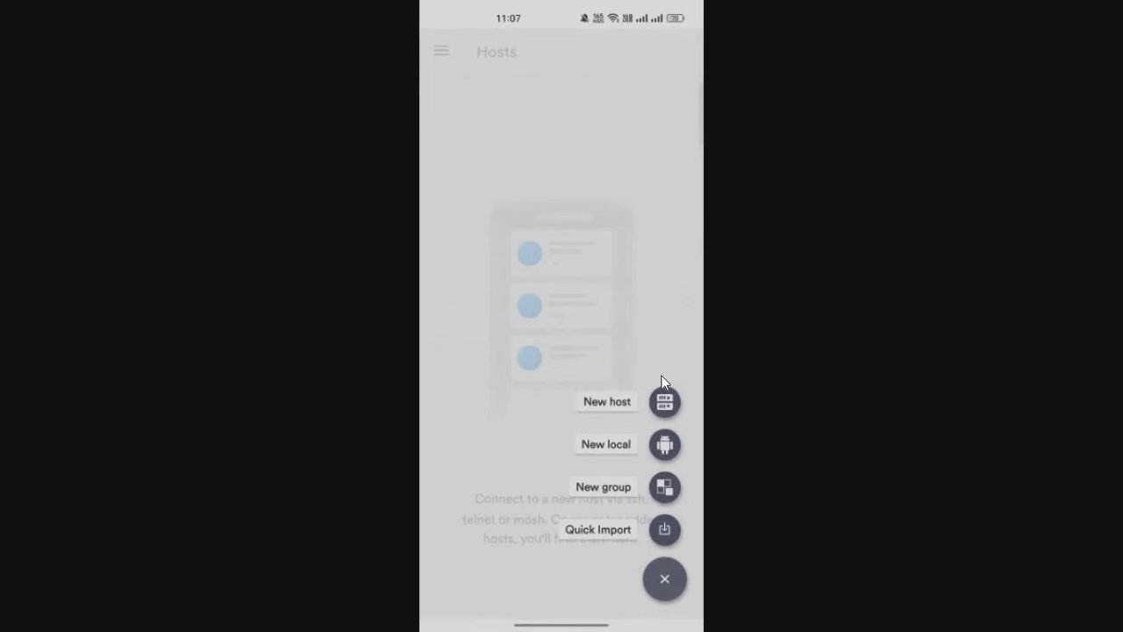
mouse_move(801, 366)
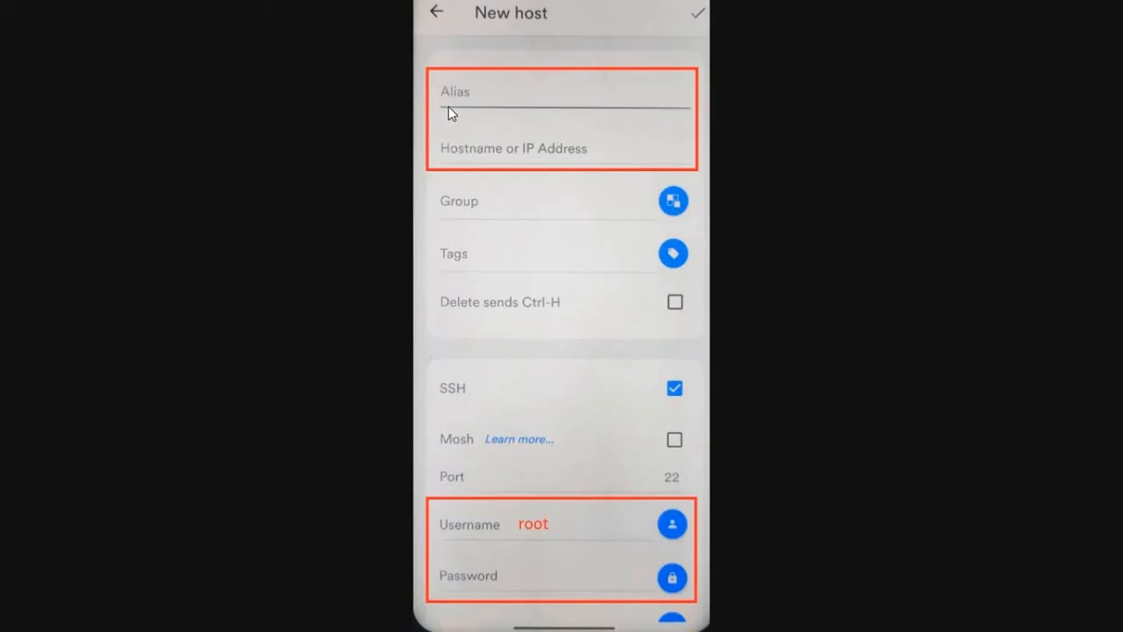
mouse_move(564, 99)
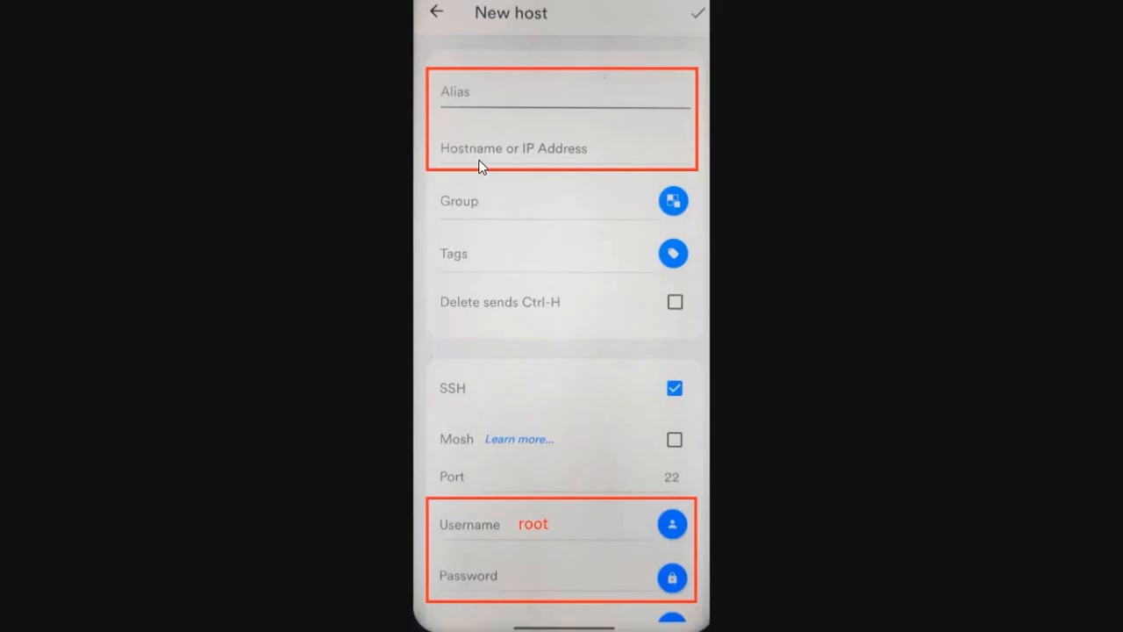
mouse_move(591, 153)
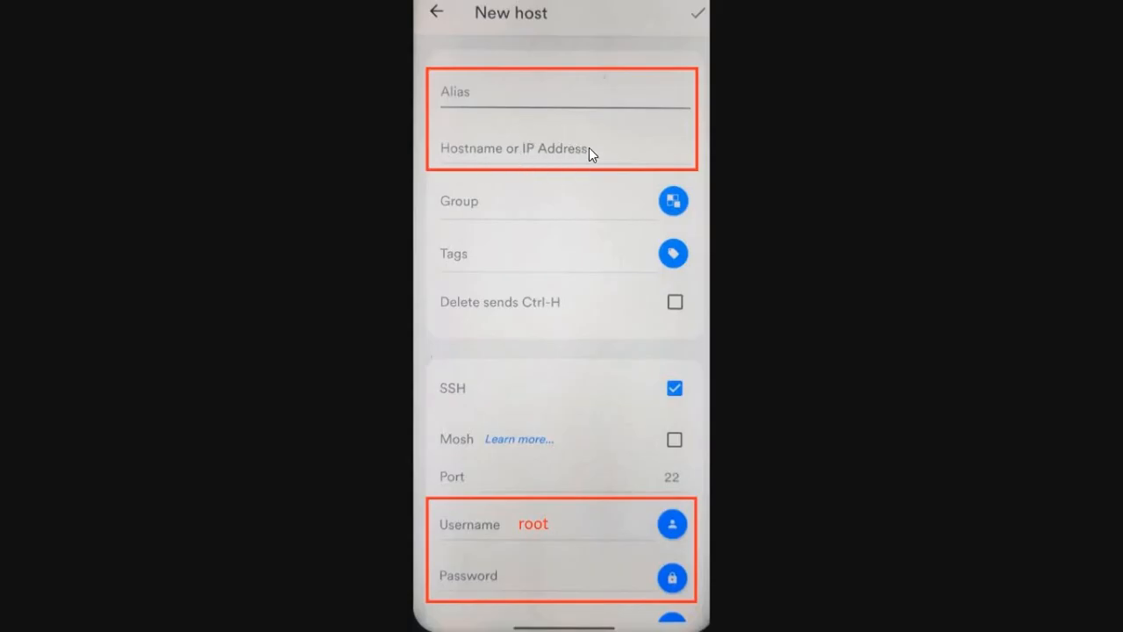
mouse_move(614, 152)
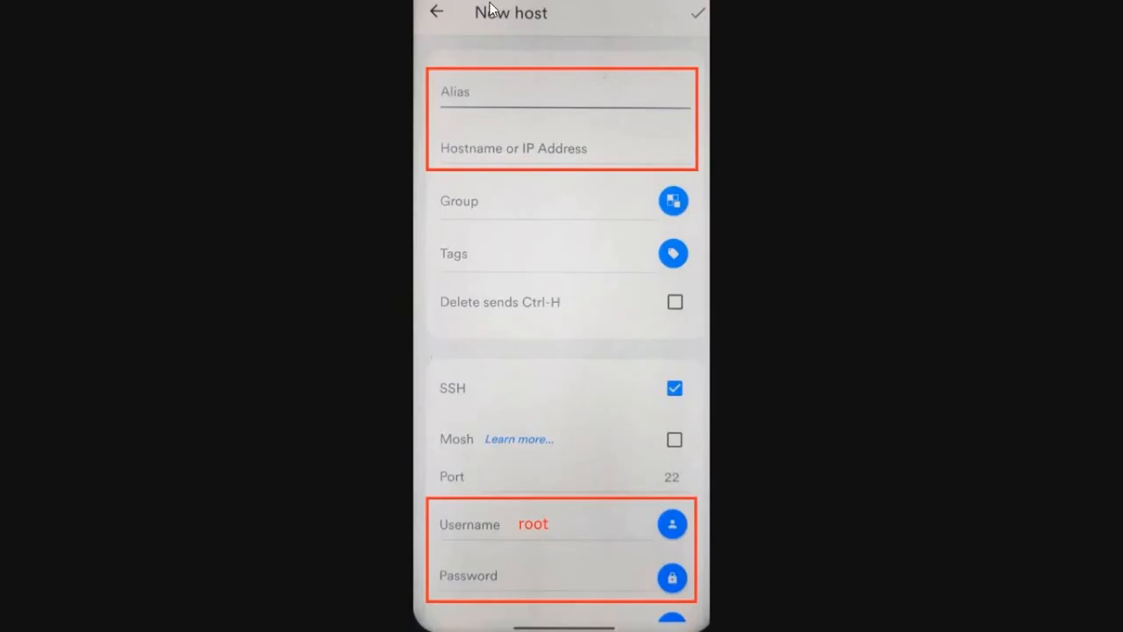
mouse_move(472, 562)
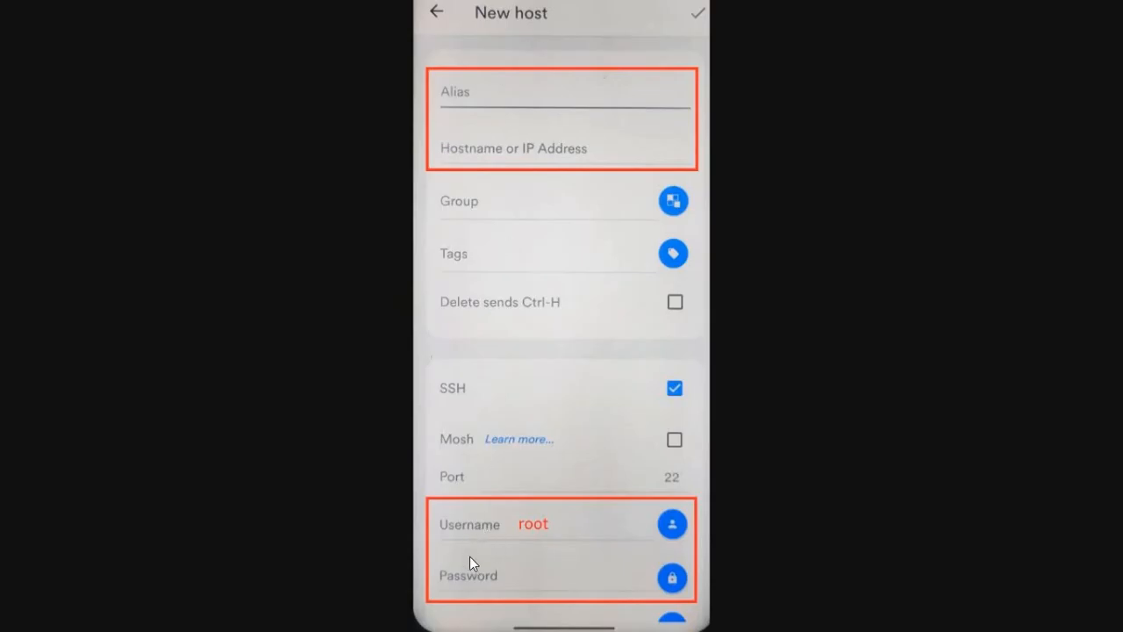
mouse_move(521, 506)
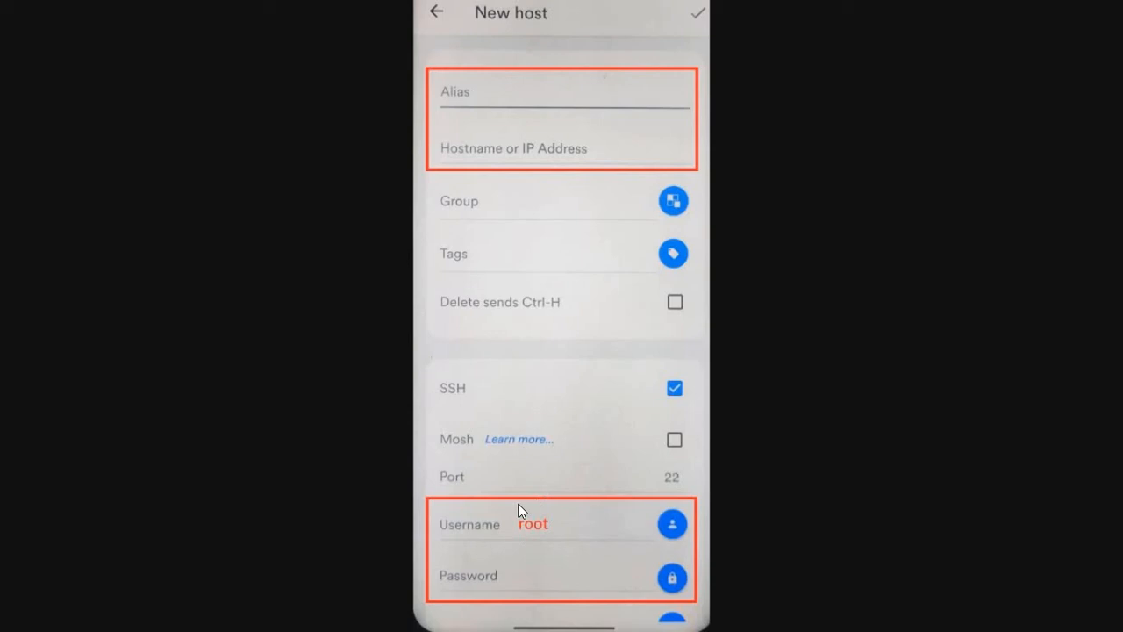
mouse_move(548, 544)
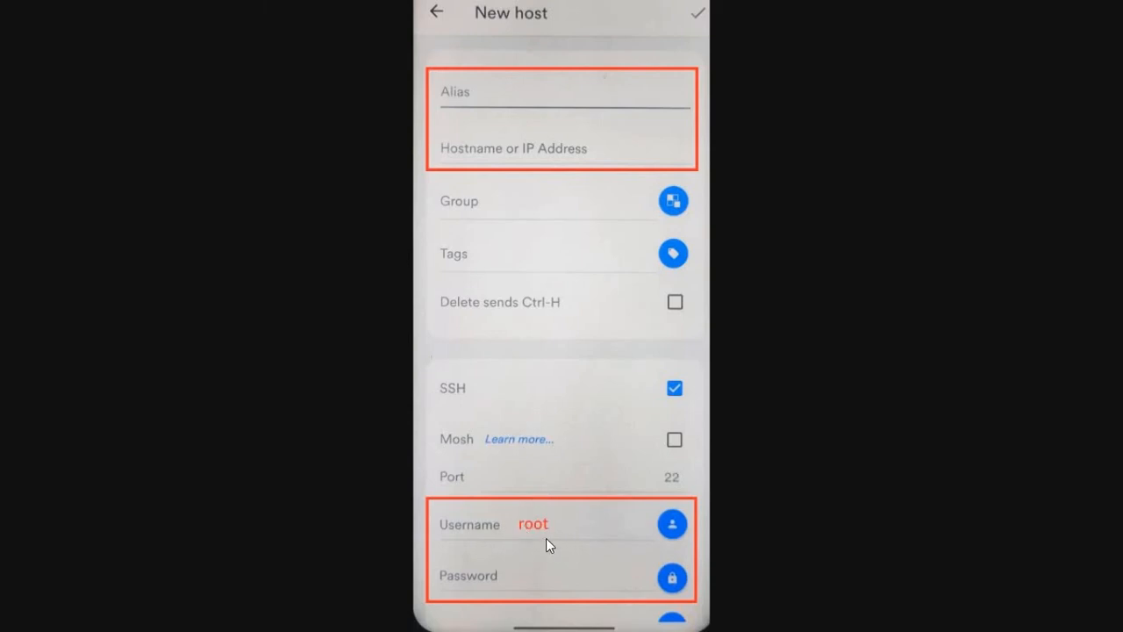
mouse_move(511, 576)
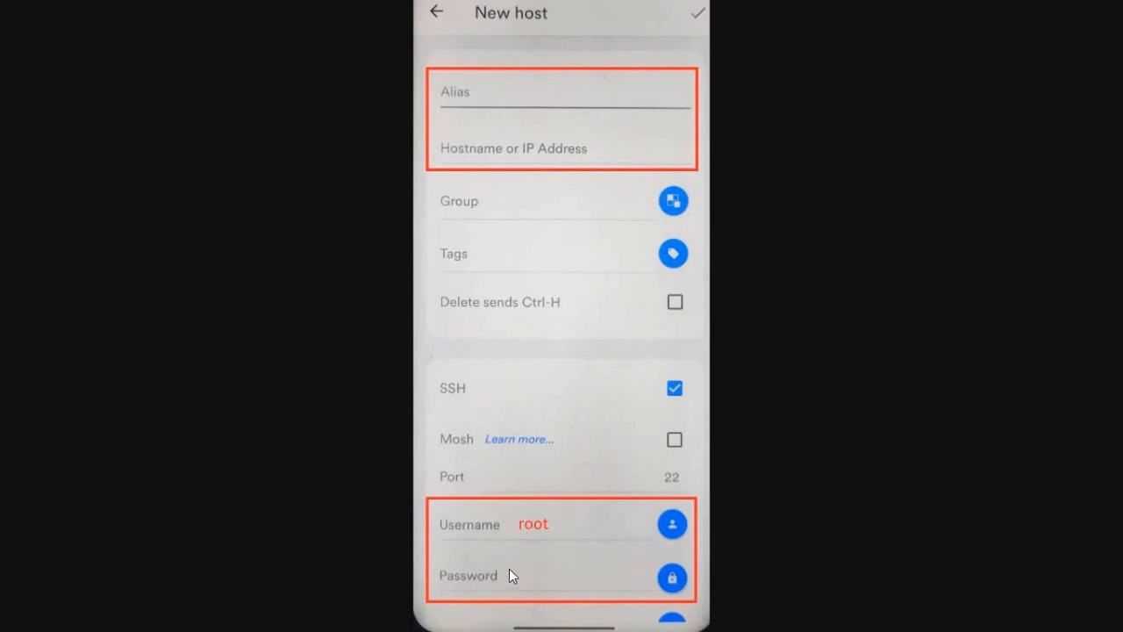
mouse_move(781, 349)
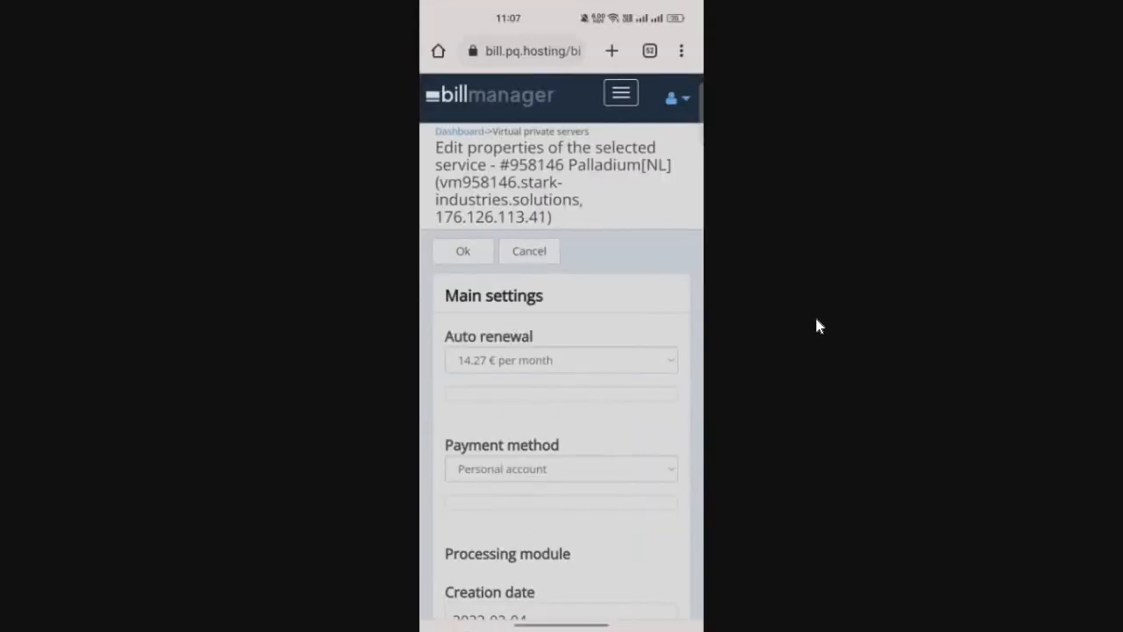
scroll("down", 3)
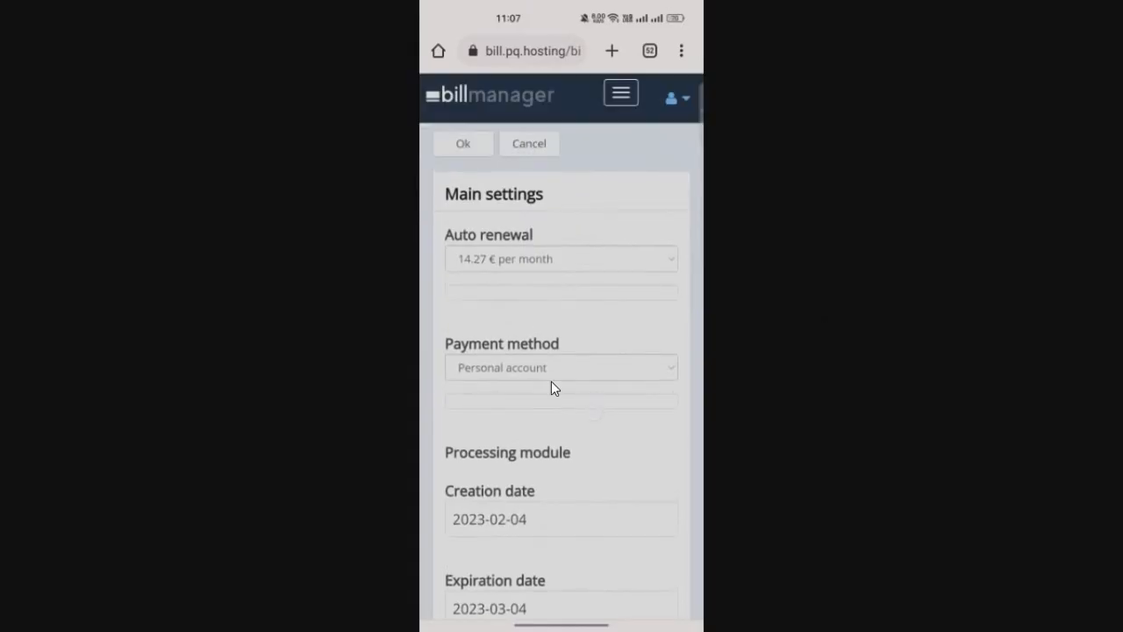
scroll("down", 3)
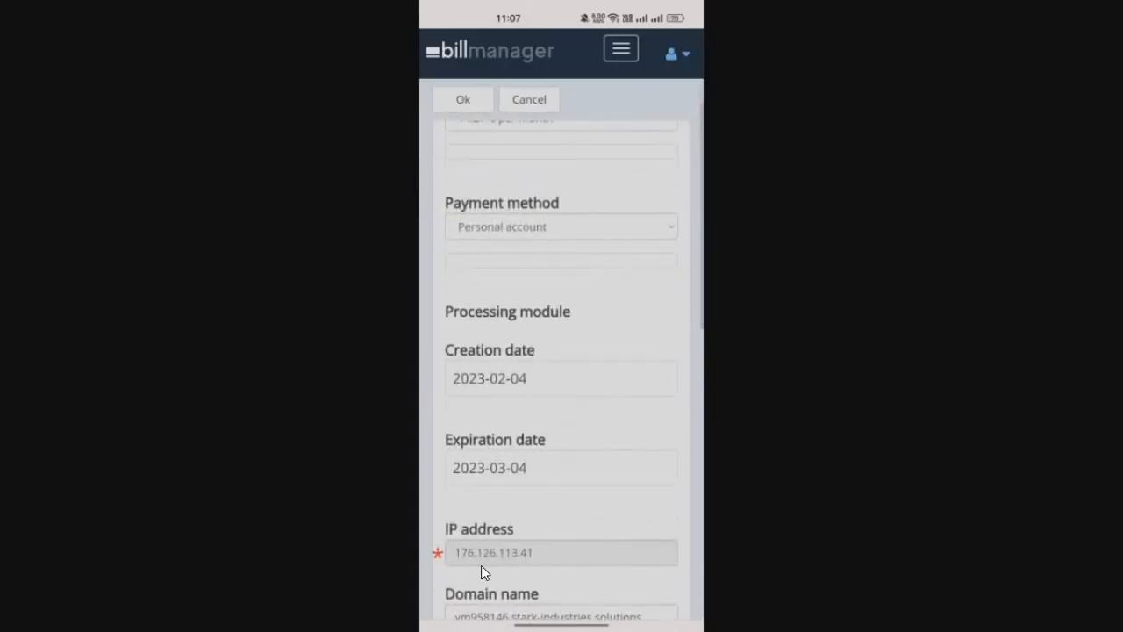
left_click(560, 553)
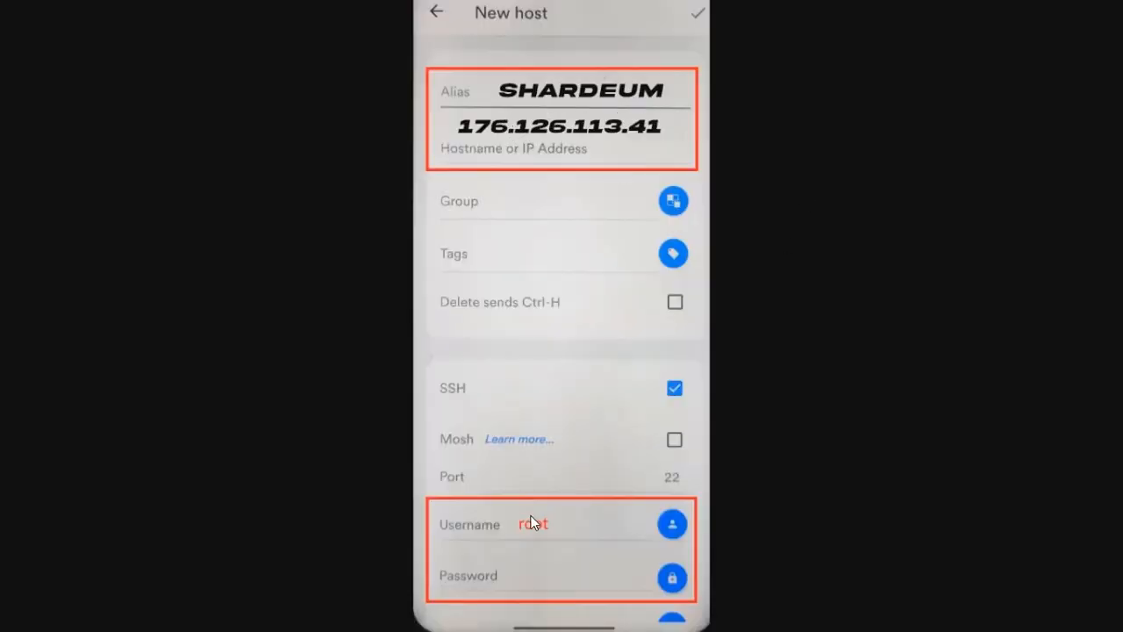
- Save the Shardeum host at 176.126.113.41 and connect to it
left_click(702, 13)
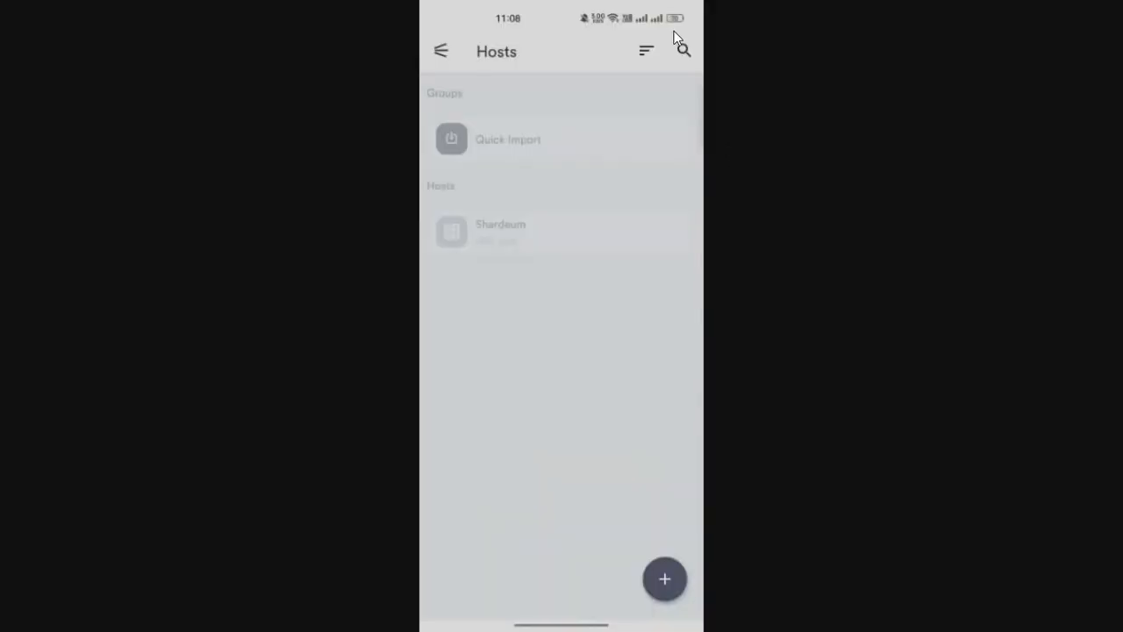
mouse_move(689, 33)
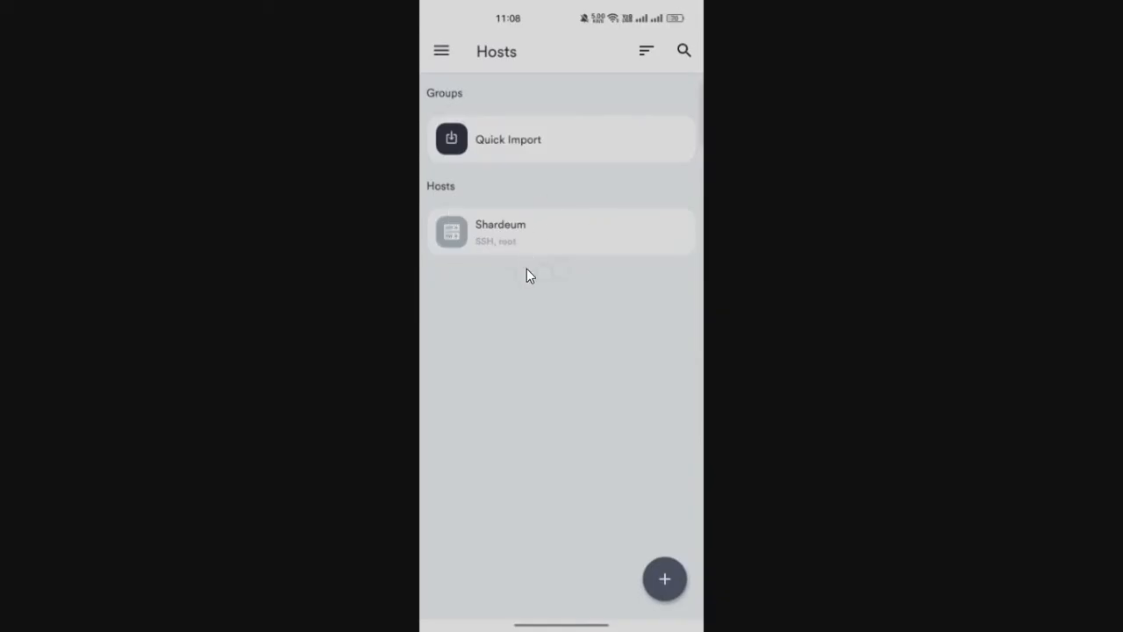
mouse_move(513, 241)
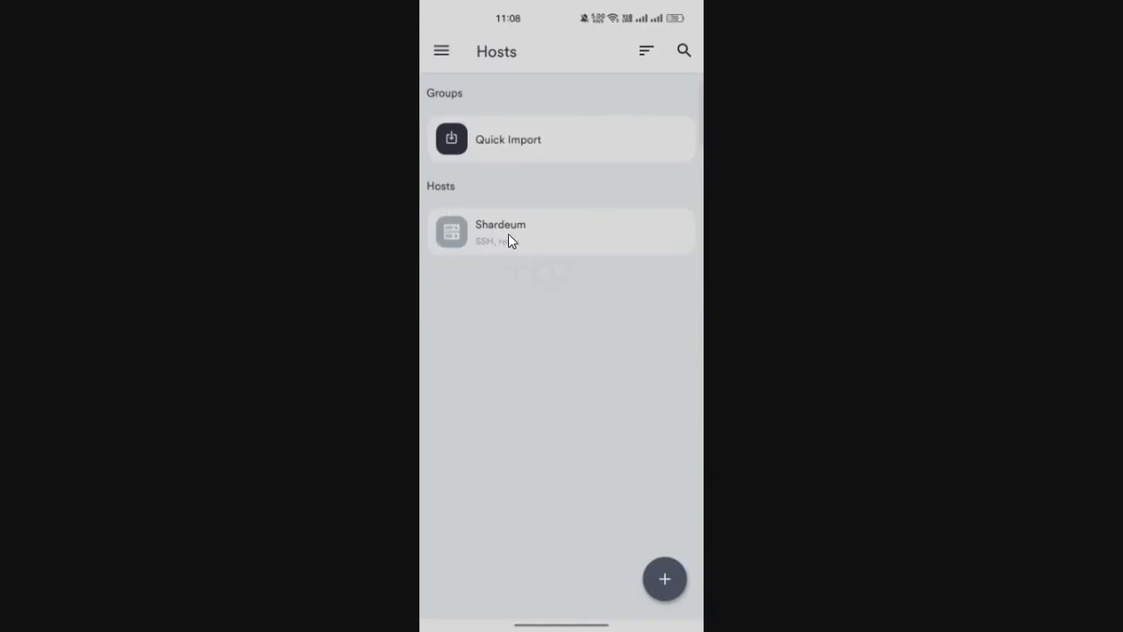
left_click(451, 232)
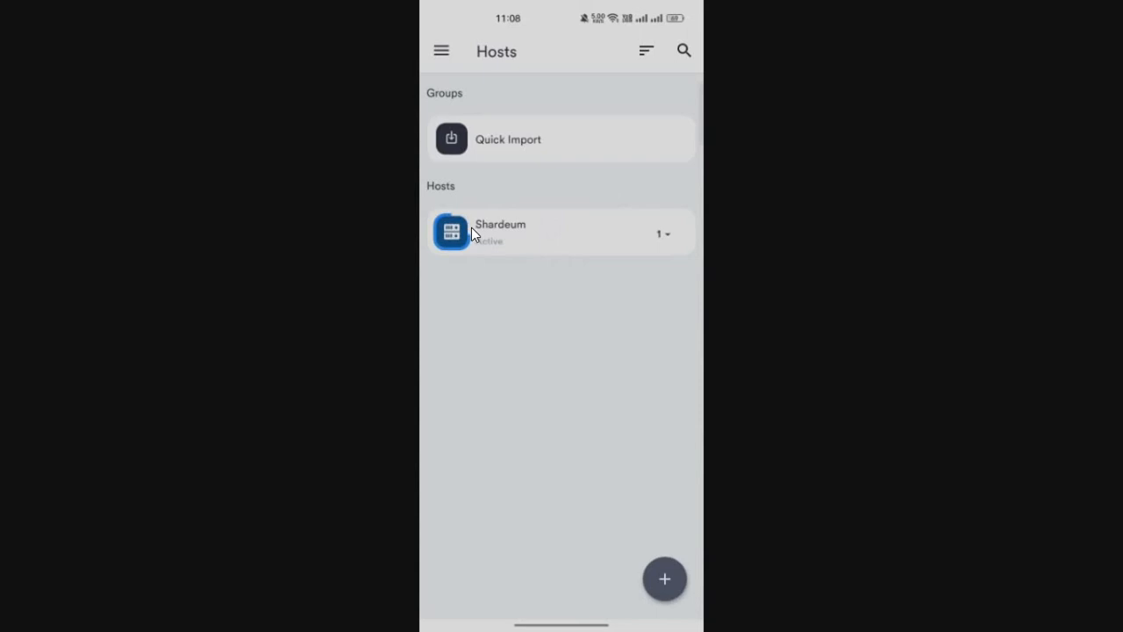
mouse_move(499, 242)
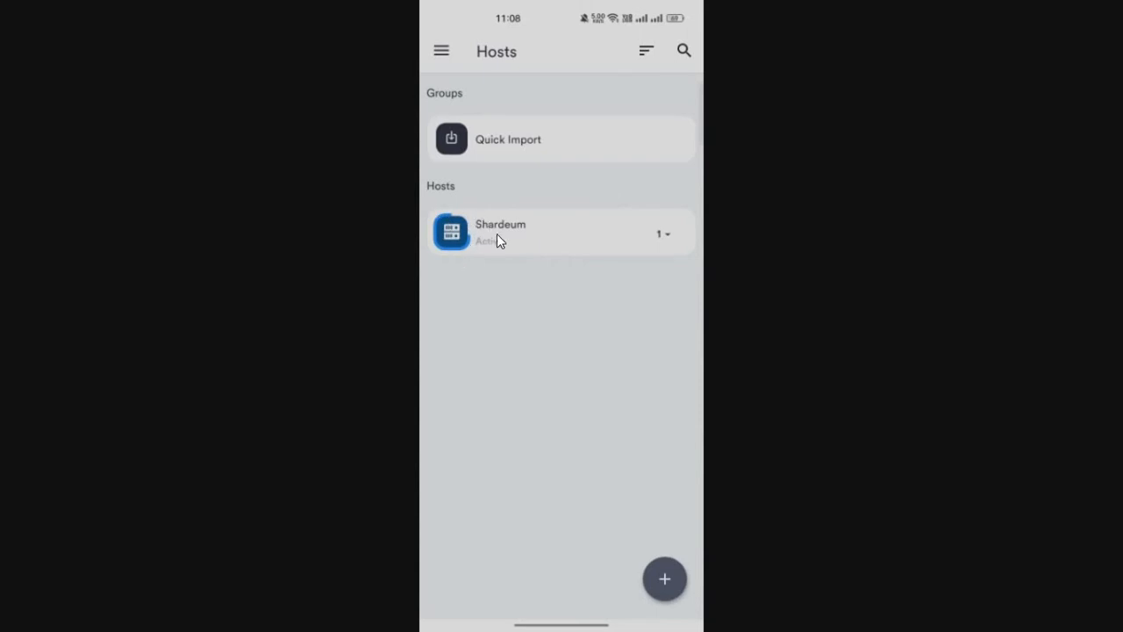
mouse_move(562, 255)
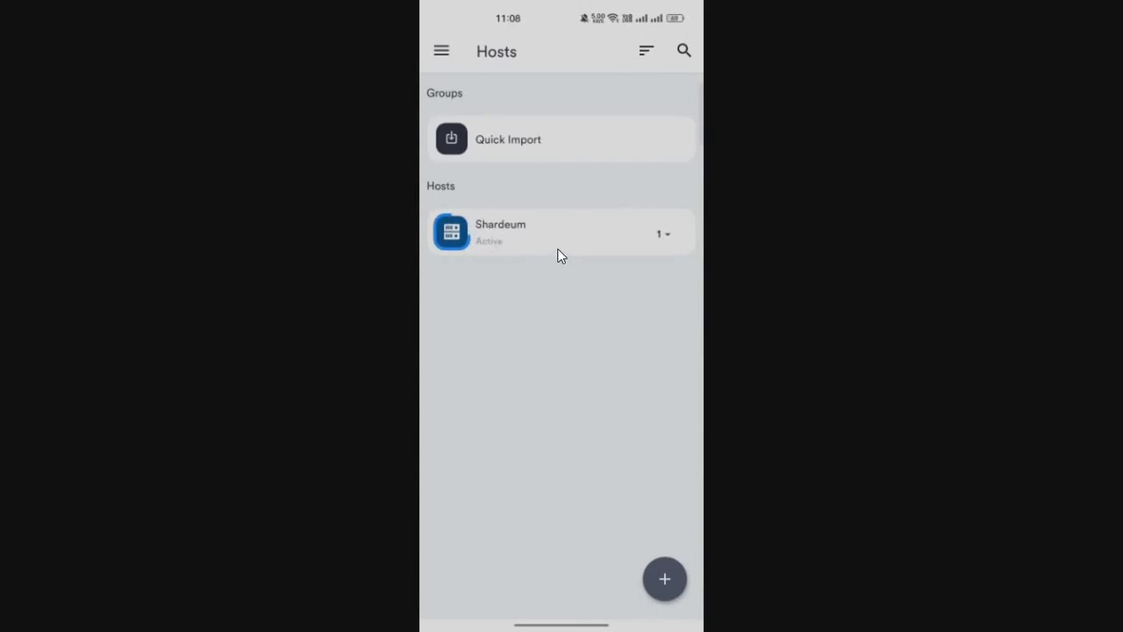
mouse_move(563, 435)
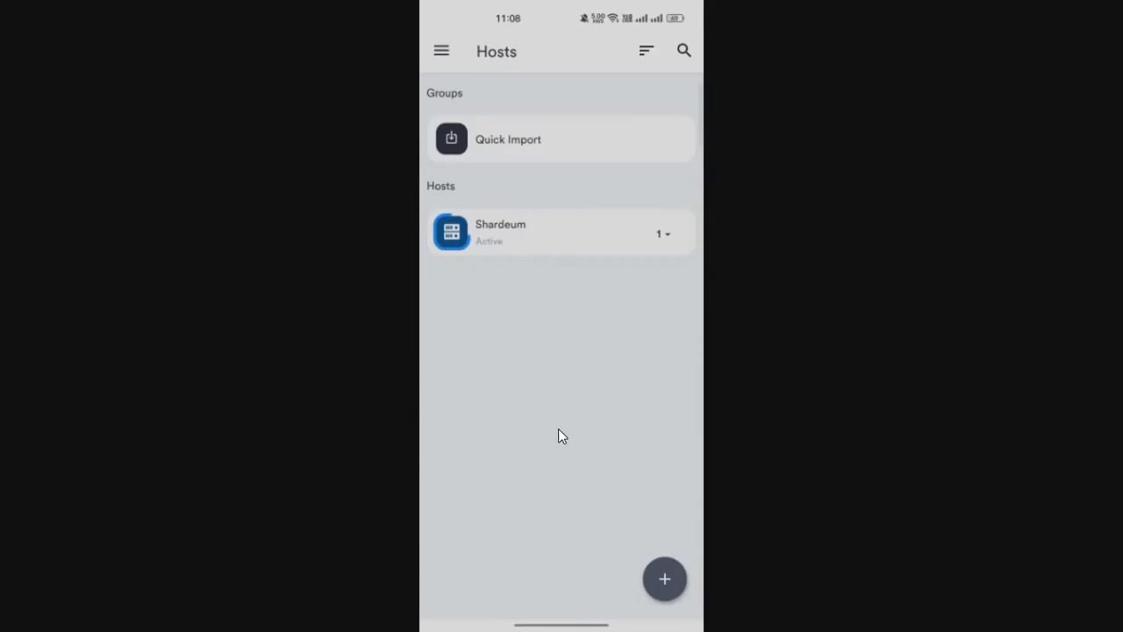
mouse_move(761, 334)
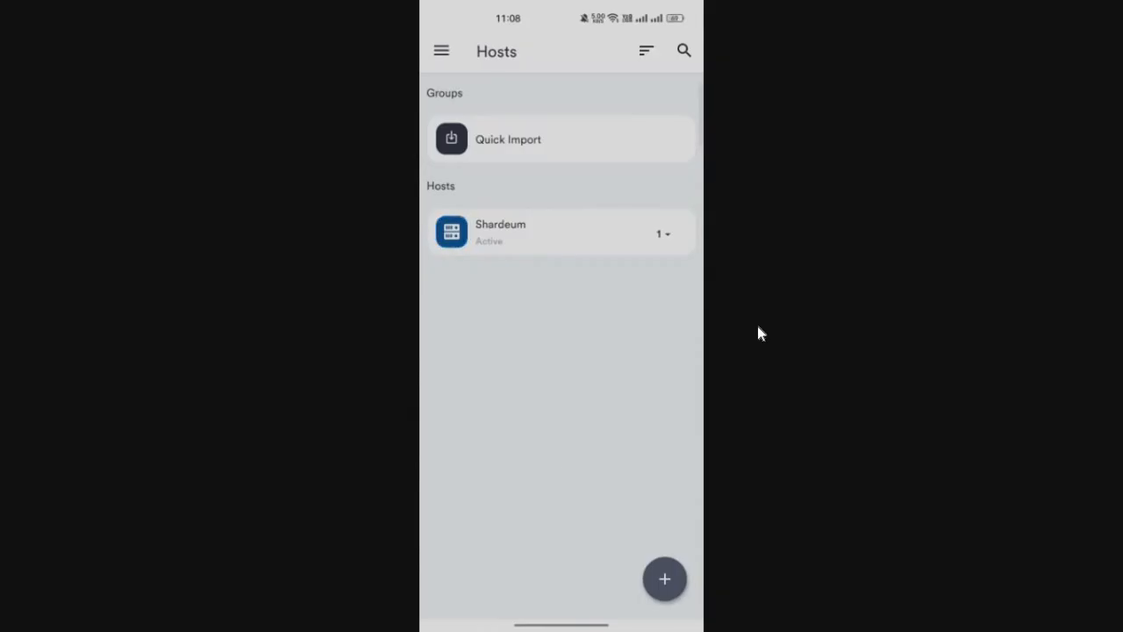
left_click(500, 232)
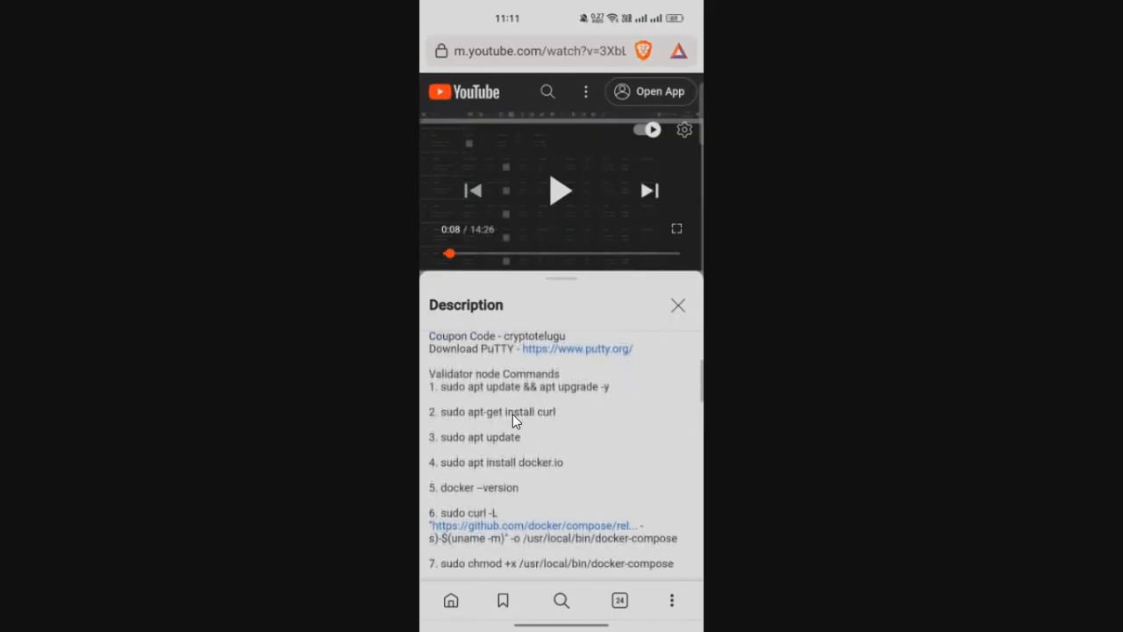
- Copy the ./shell.sh command from the video's validator node commands
scroll("down", 3)
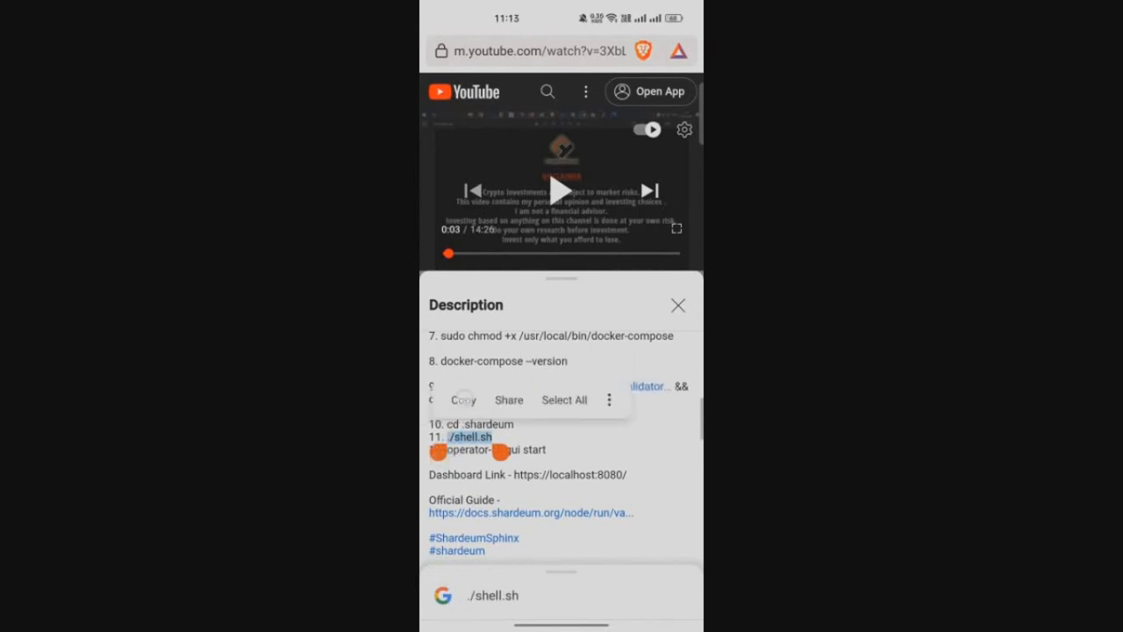
key("recent_apps")
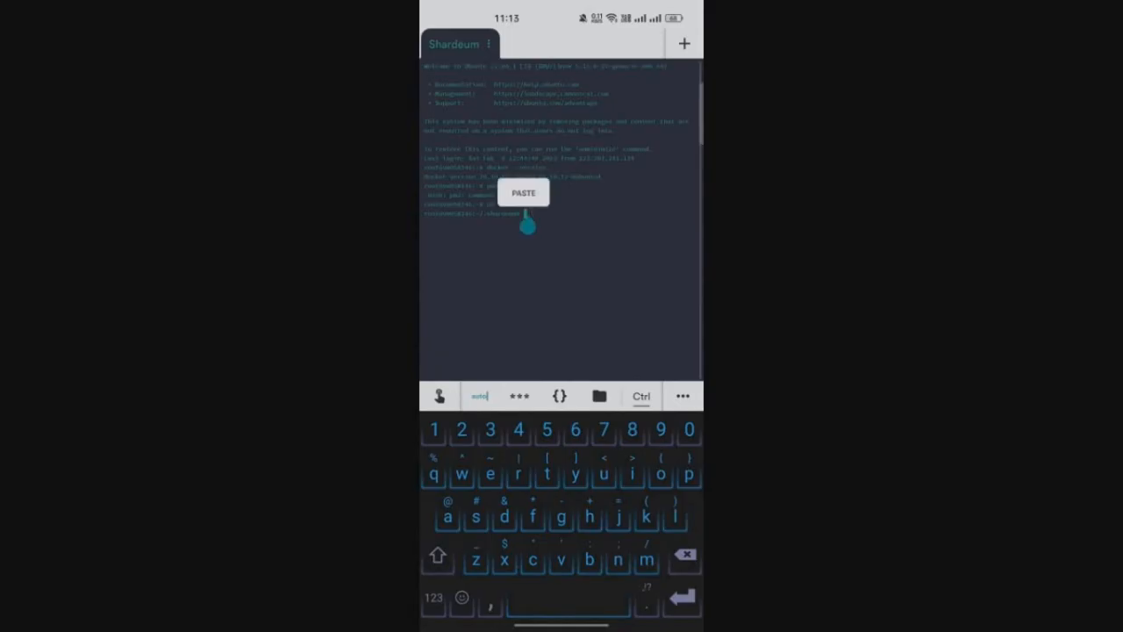
- Paste and run ./shell.sh in the Shardeum session, then run pm2 list
left_click(524, 192)
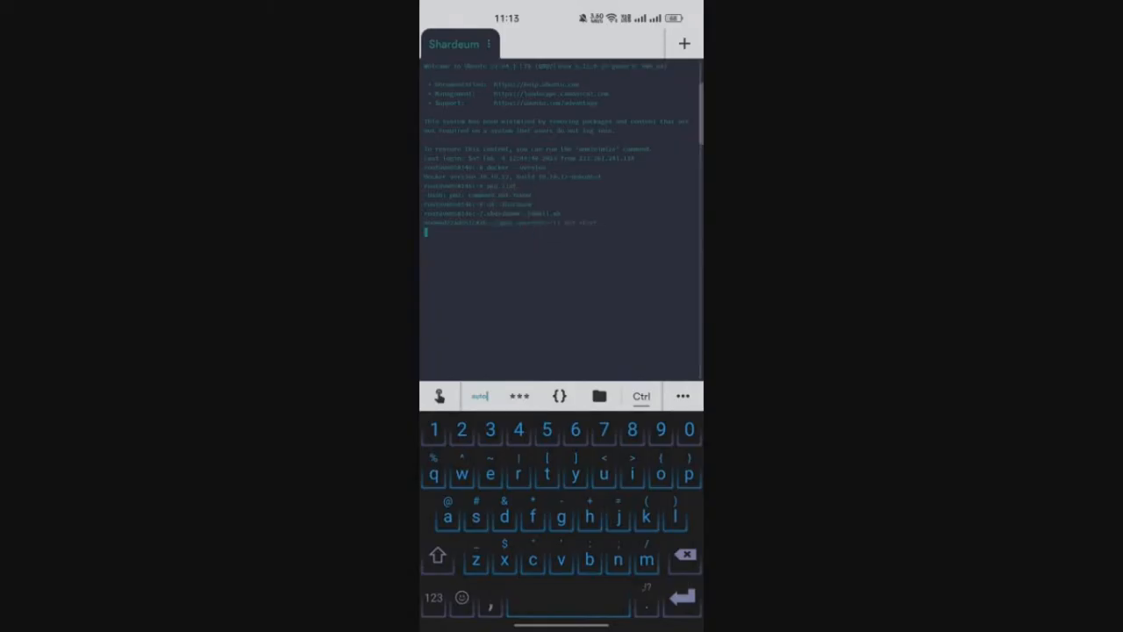
key("Enter")
type("pm2 l")
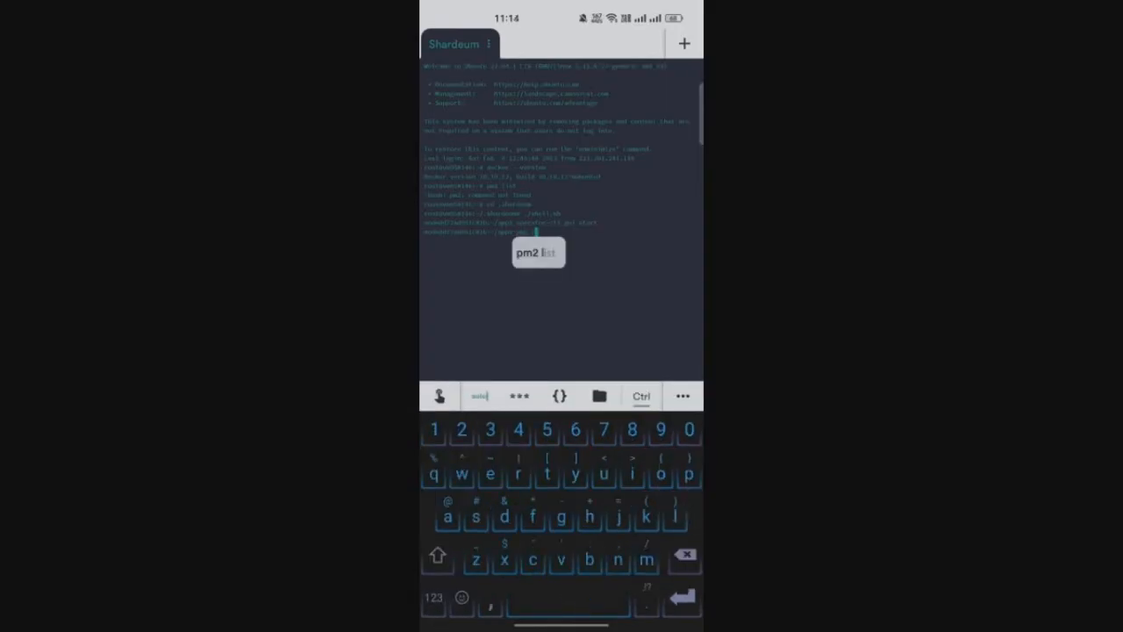
key("Enter")
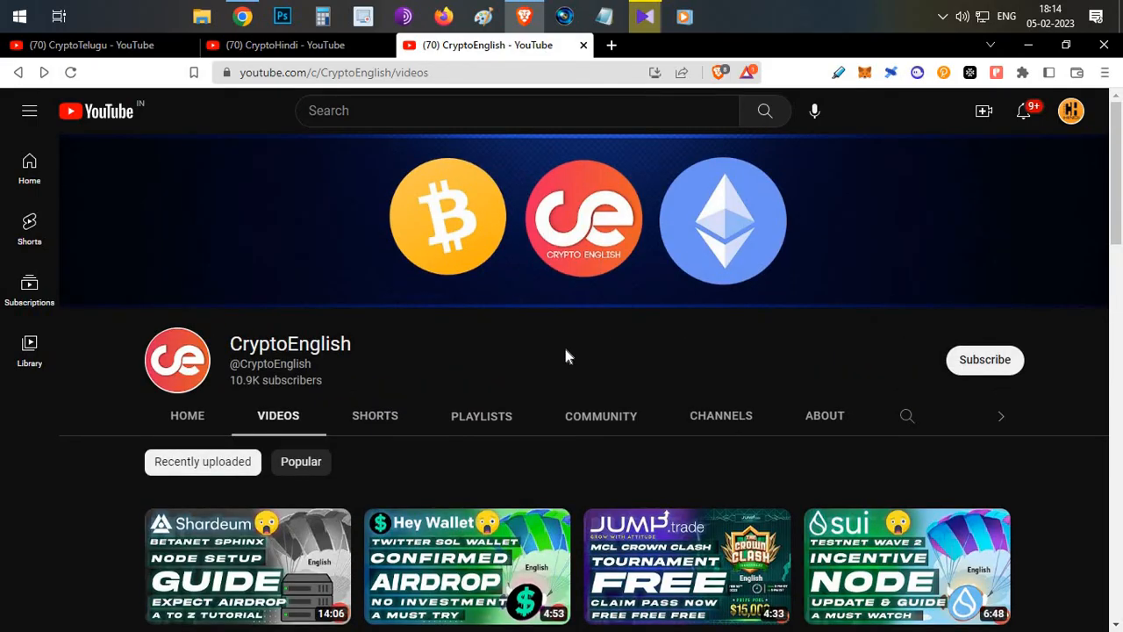
mouse_move(636, 368)
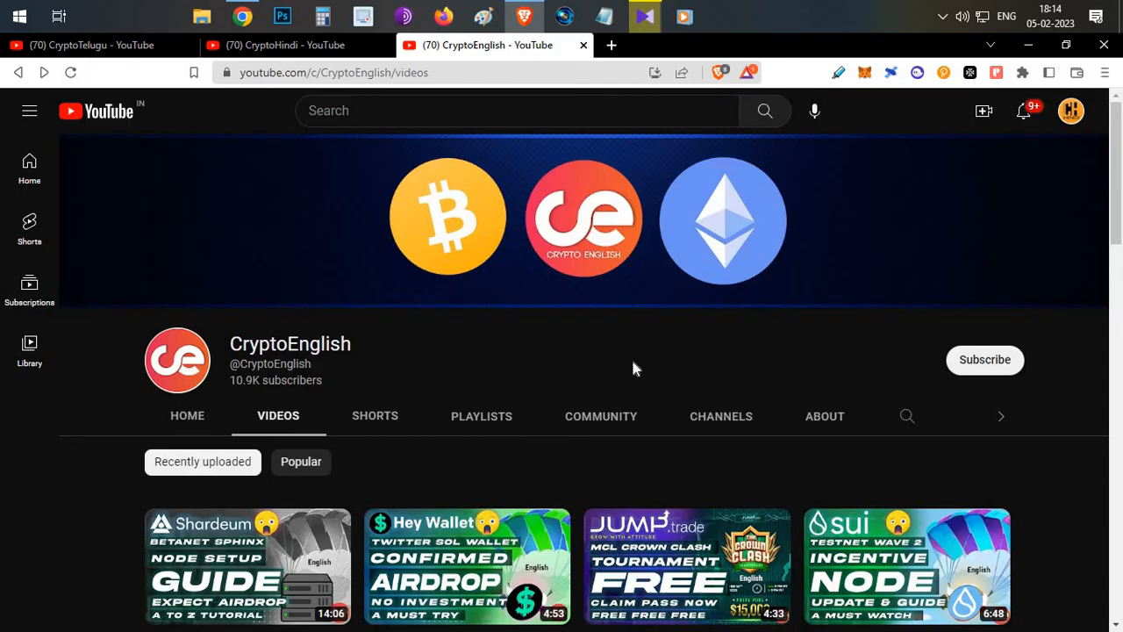